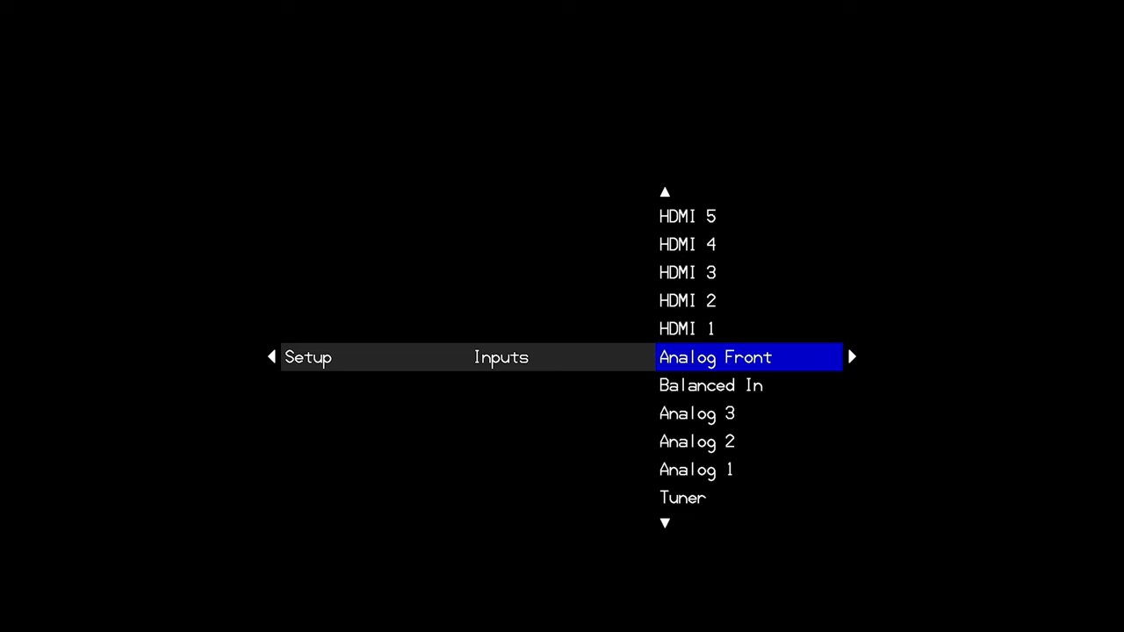
# - Move down the Inputs list to Balanced In and enter its settings (button Input 7)
pyautogui.scroll(-3)
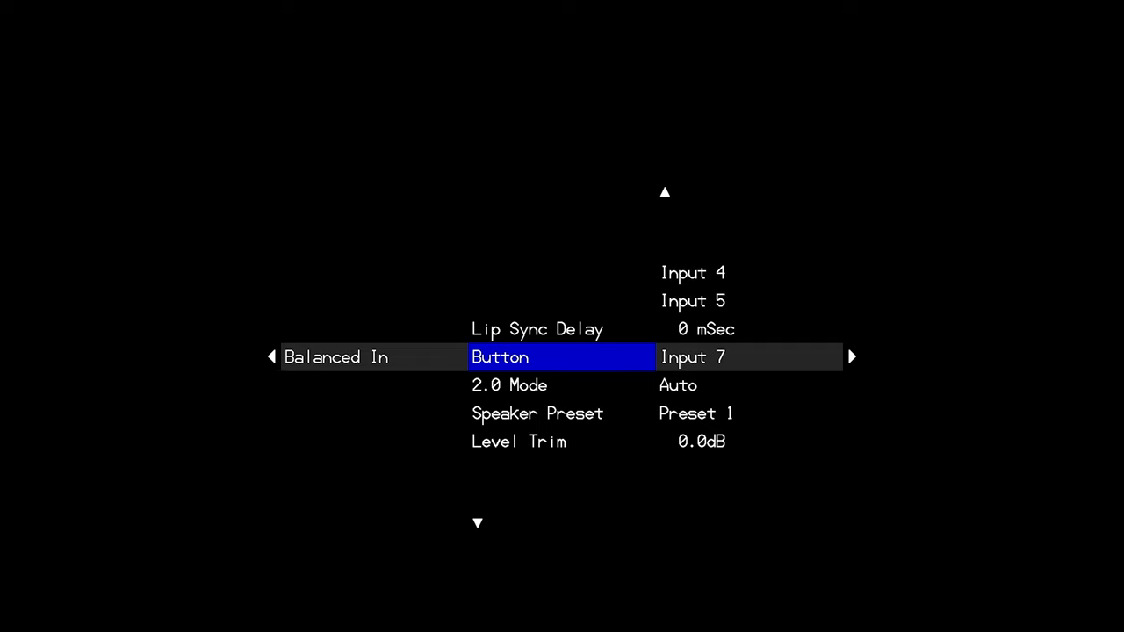
# - Back out of the Balanced In page to the Inputs list, now at HDMI 4
pyautogui.click(752, 357)
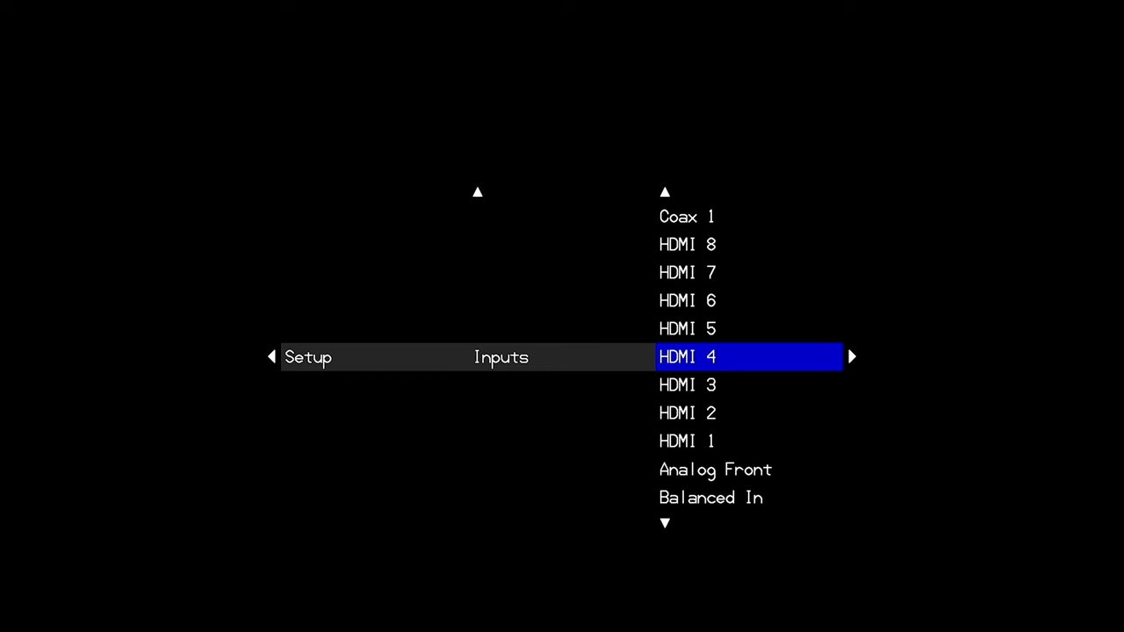
# - Enter HDMI 4's settings page showing HDMI Type 2.0 and button Input 4
pyautogui.click(748, 357)
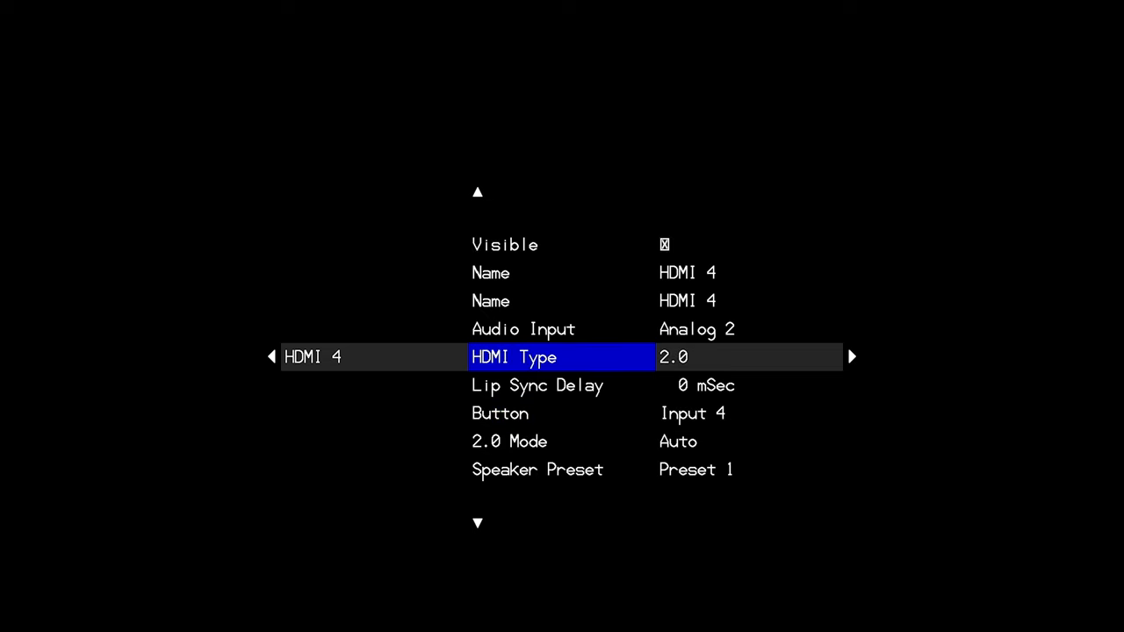
# - Browse HDMI 4's Audio Input source list, then return to the Inputs list
pyautogui.press('Up')
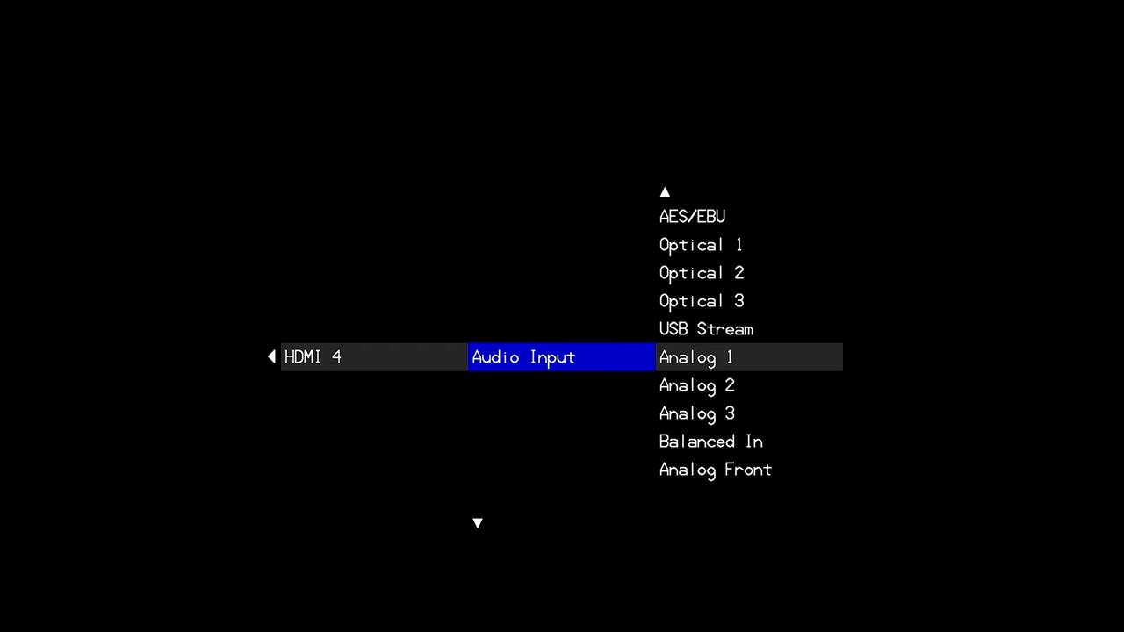
pyautogui.scroll(-3)
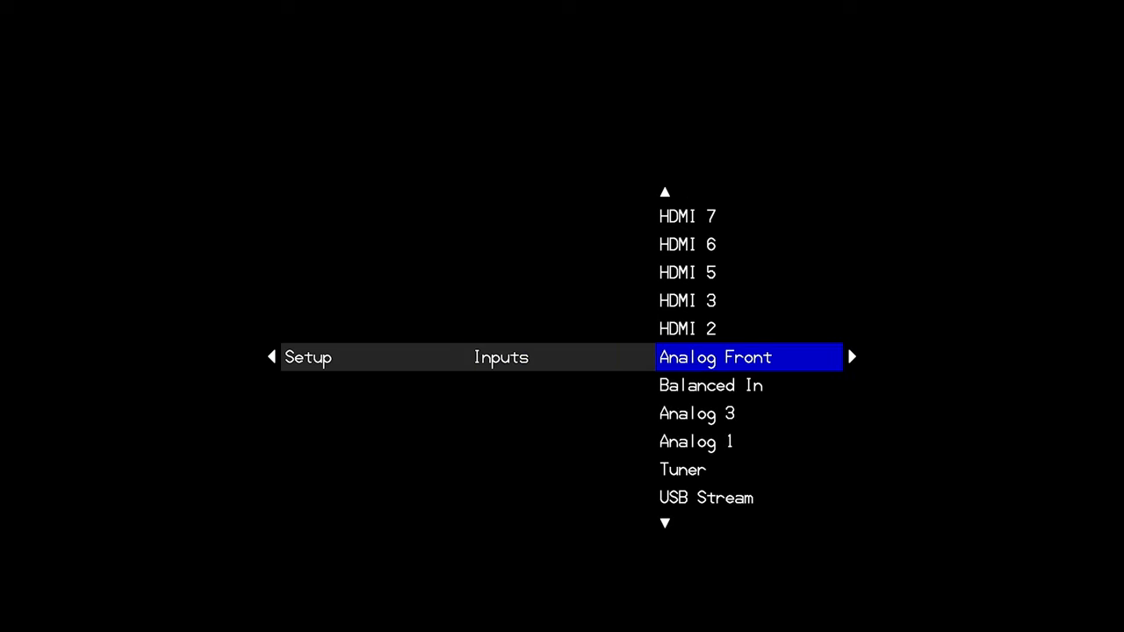
# - Leave Analog 1's Button set to None and return to the Inputs list at Balanced In
pyautogui.scroll(-3)
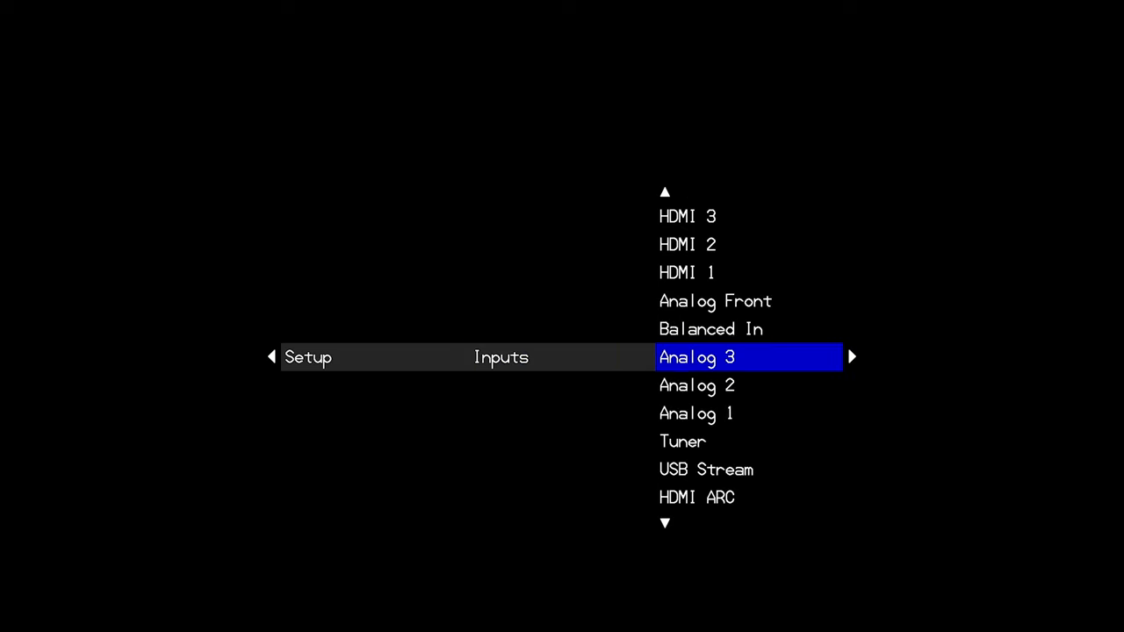
pyautogui.scroll(-3)
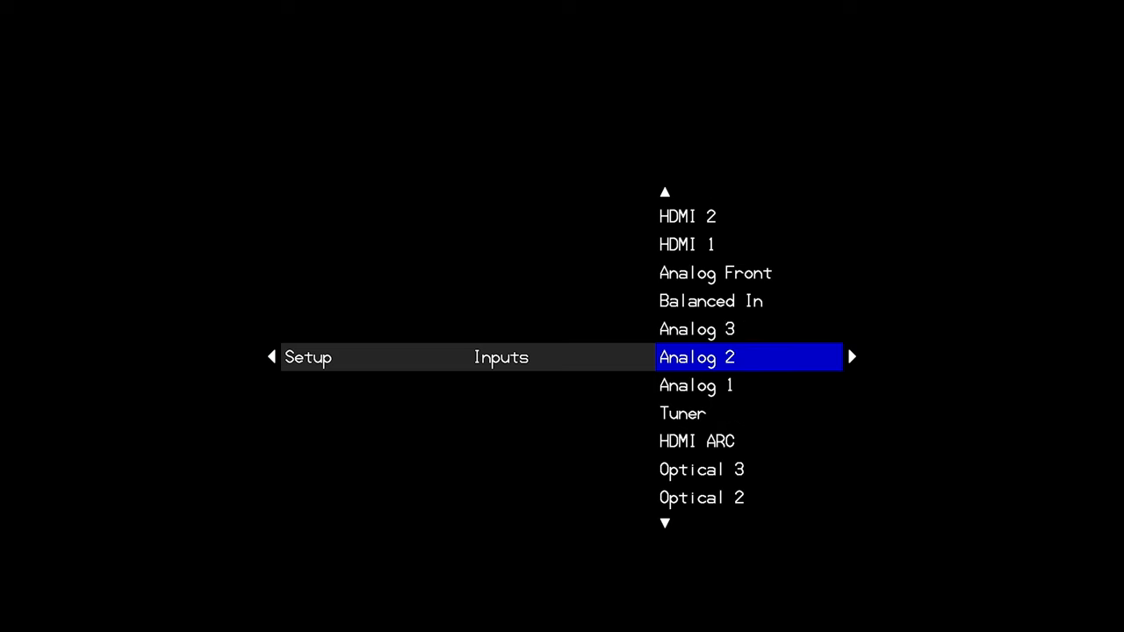
pyautogui.scroll(-3)
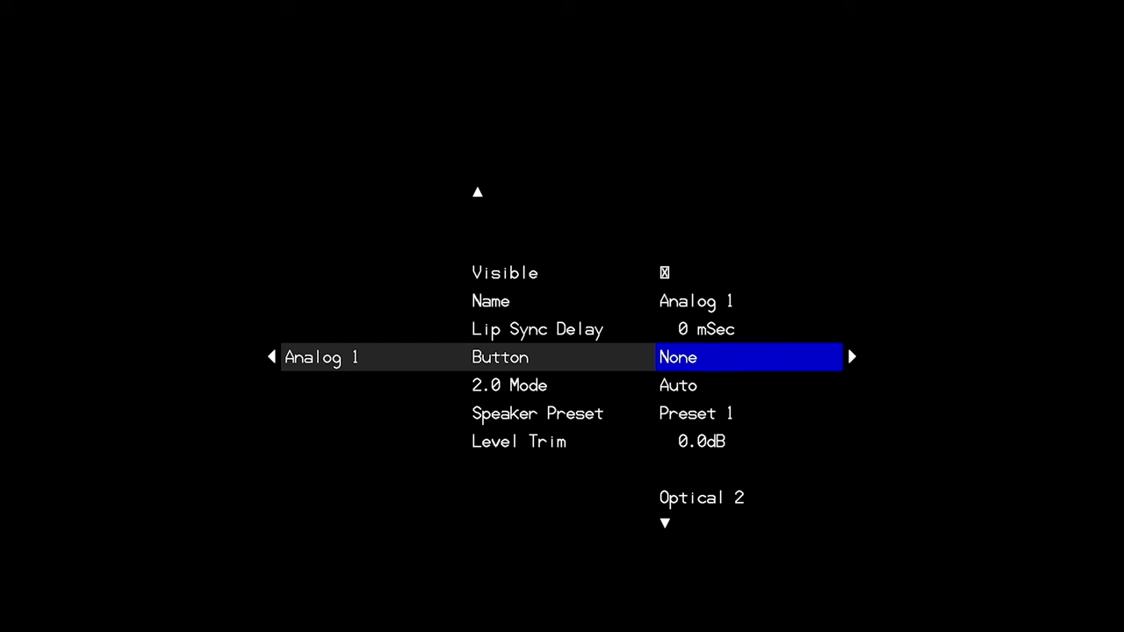
pyautogui.press('Left')
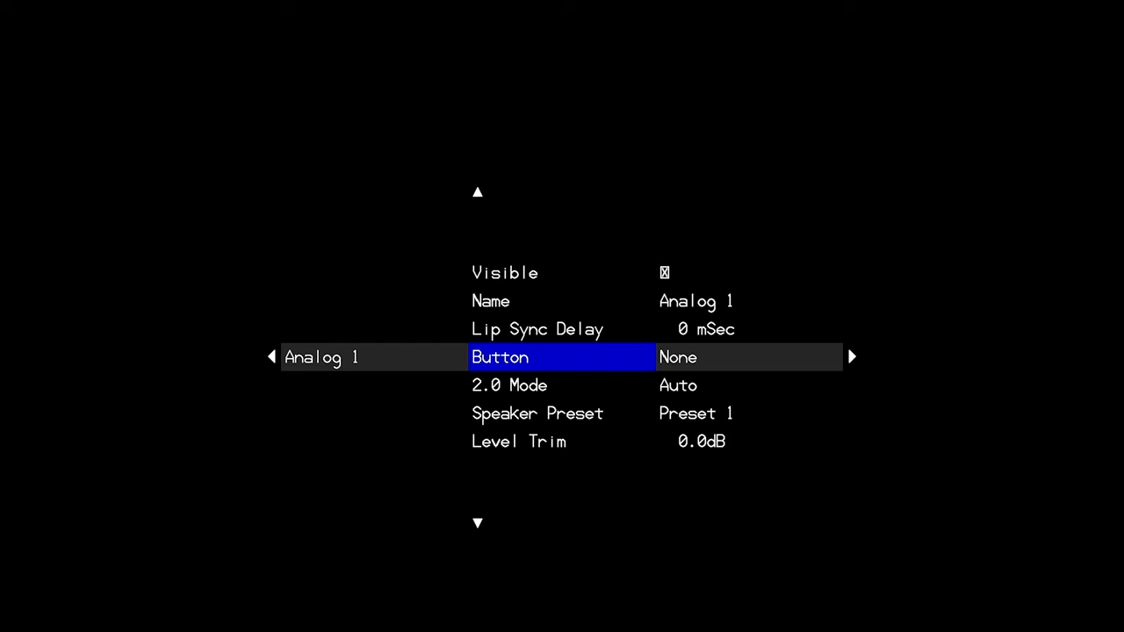
pyautogui.click(748, 356)
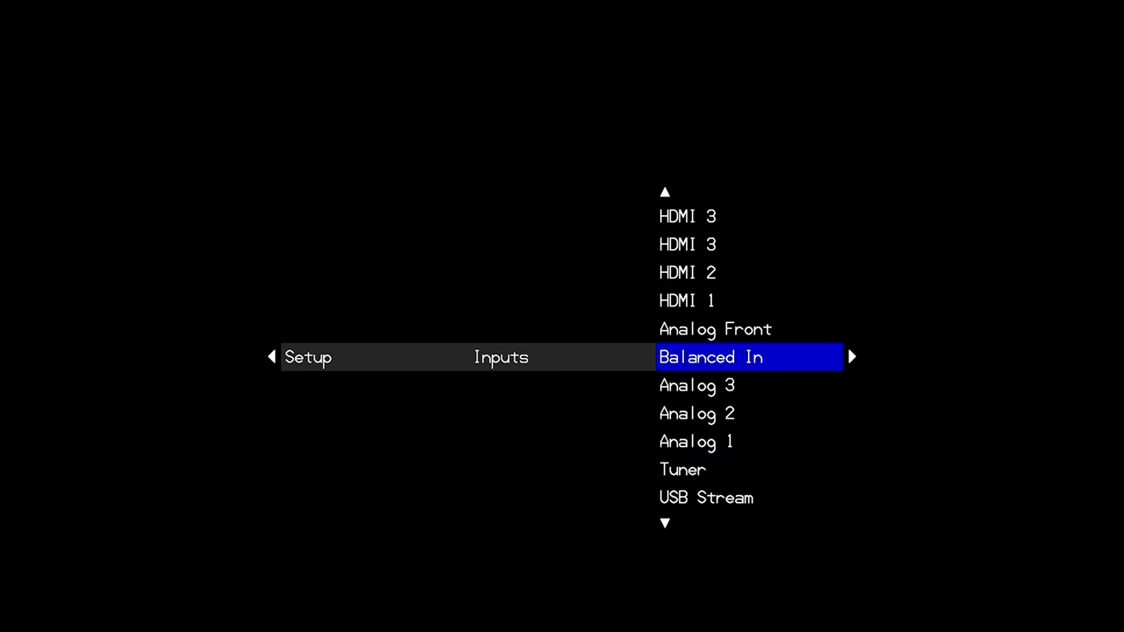
# - Move up the Inputs list to HDMI 2 and reach its Audio Input choices
pyautogui.scroll(3)
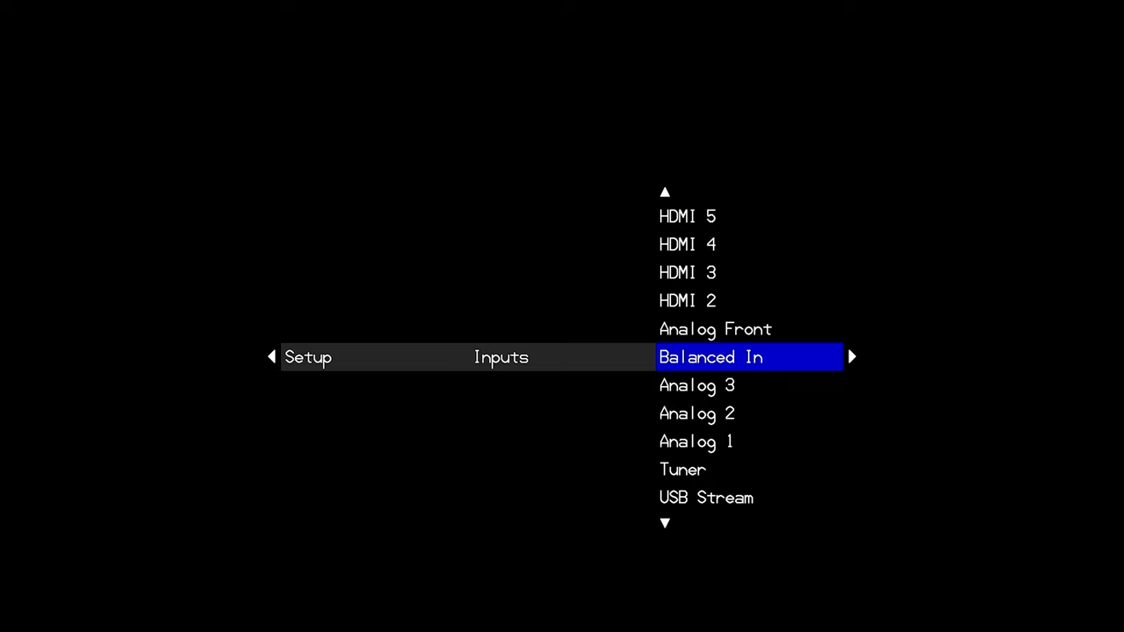
pyautogui.press('Up')
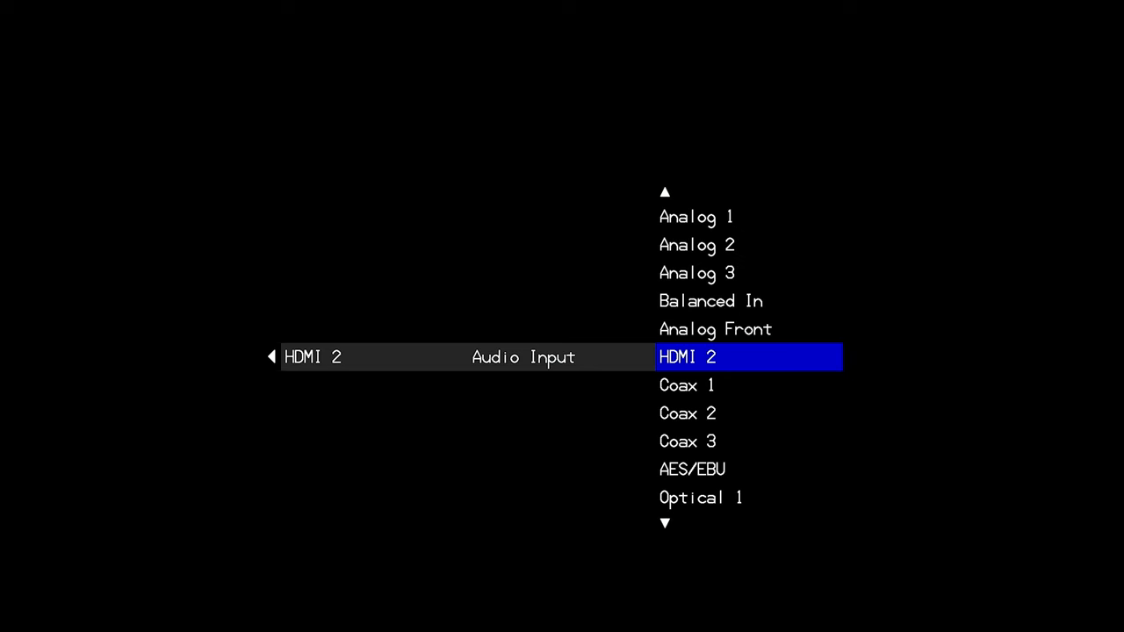
# - Confirm HDMI 2 as HDMI 2's audio source, returning to its settings page
pyautogui.click(748, 356)
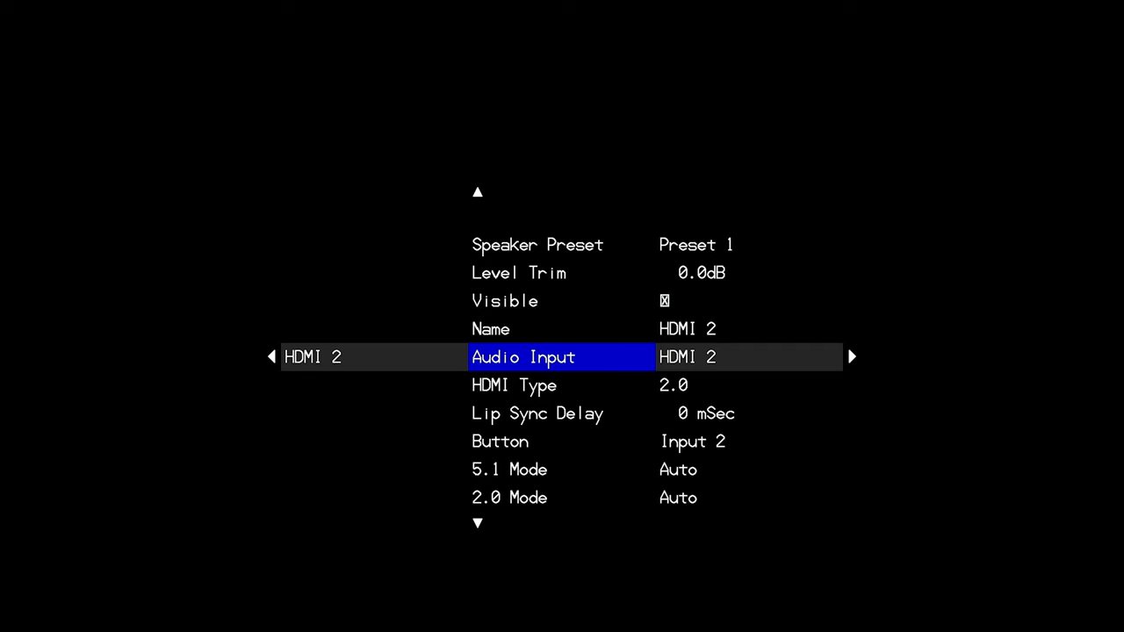
# - Move down HDMI 2's settings to 2.0 Mode and show its options, currently Auto
pyautogui.scroll(-3)
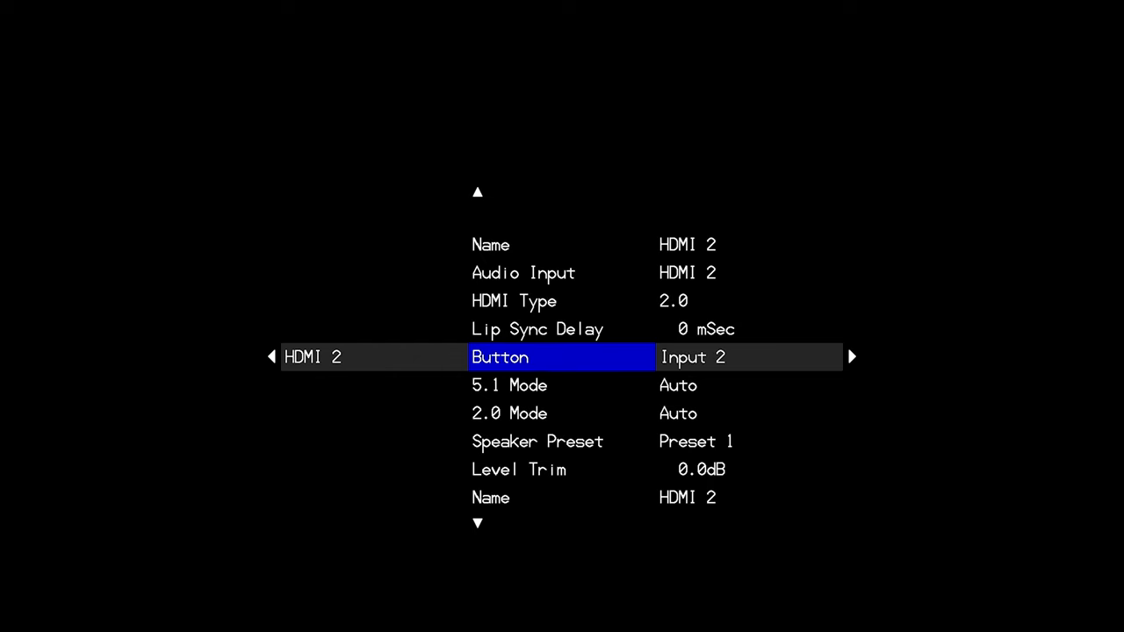
pyautogui.scroll(-3)
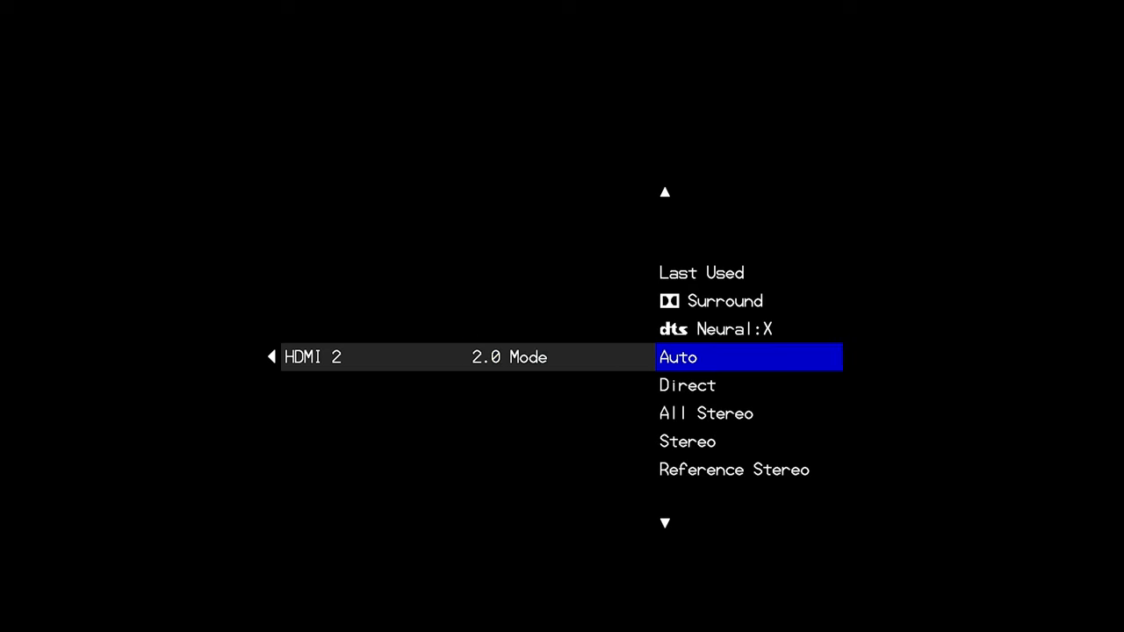
# - Move the 2.0 Mode list past Direct and All Stereo to Stereo for HDMI 2
pyautogui.scroll(-3)
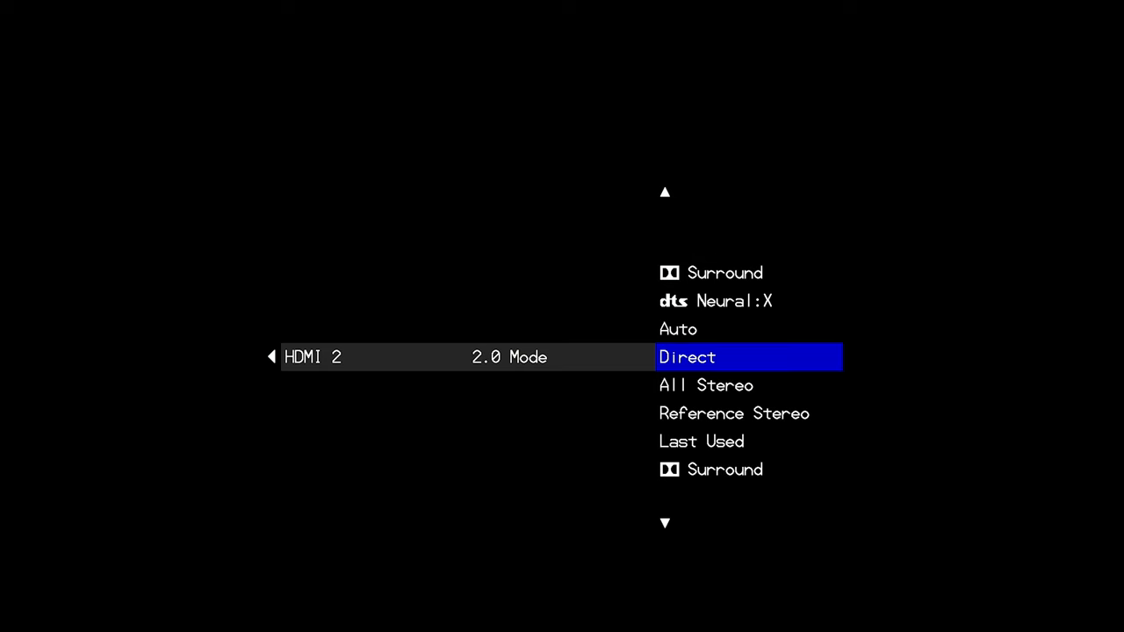
pyautogui.scroll(-3)
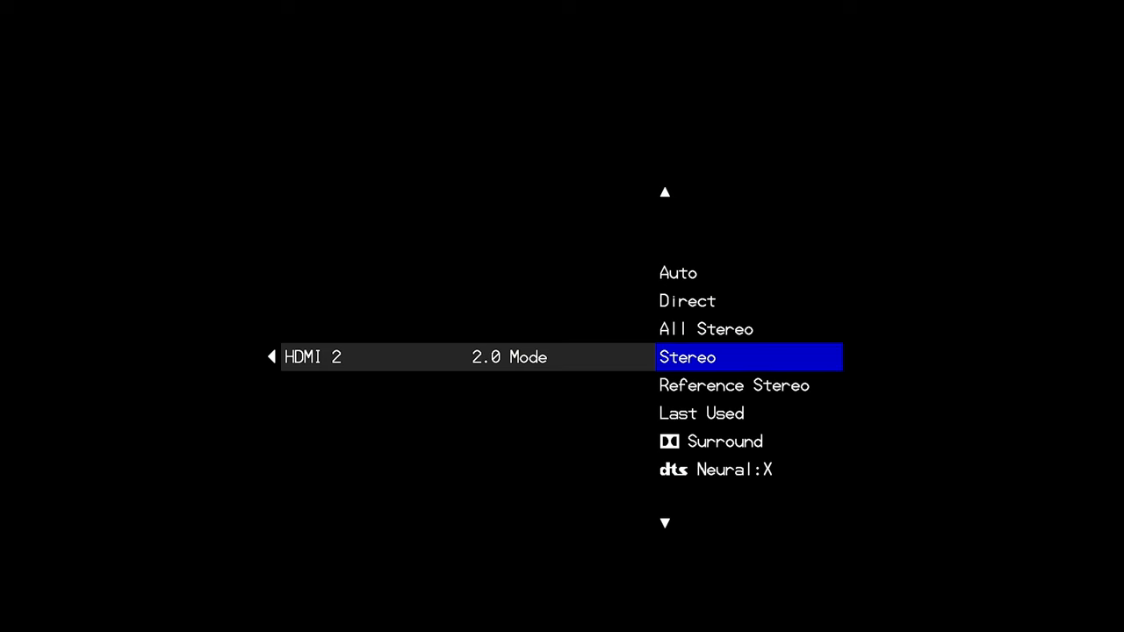